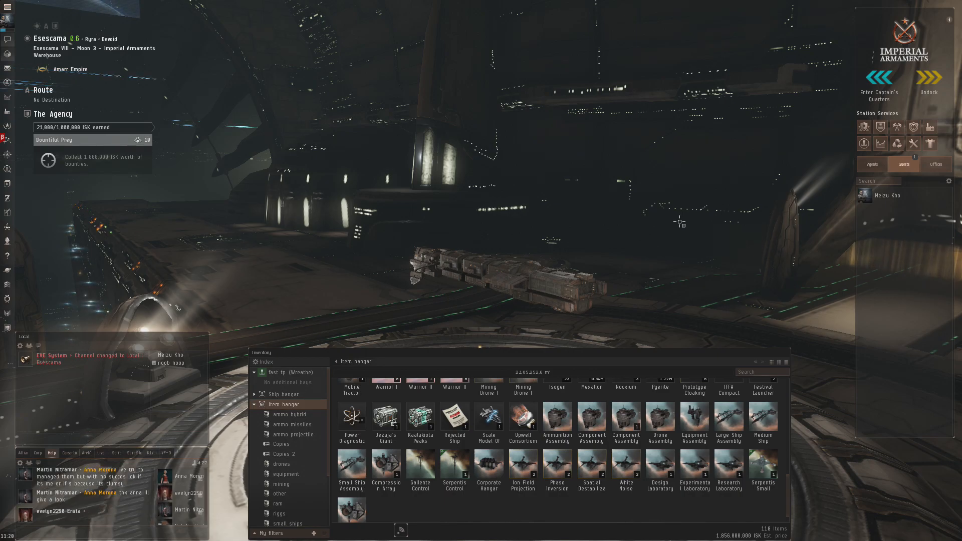
pyautogui.moveTo(657, 233)
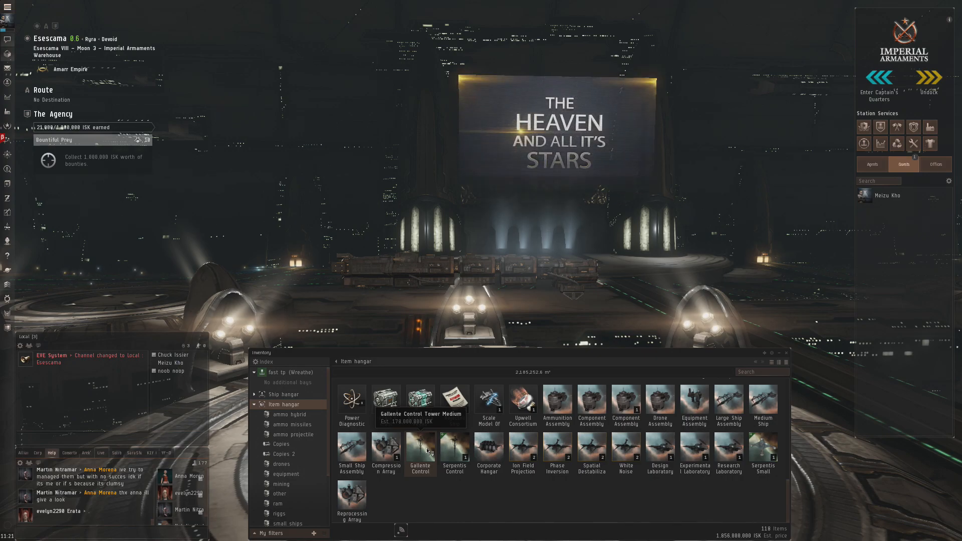
pyautogui.moveTo(385, 445)
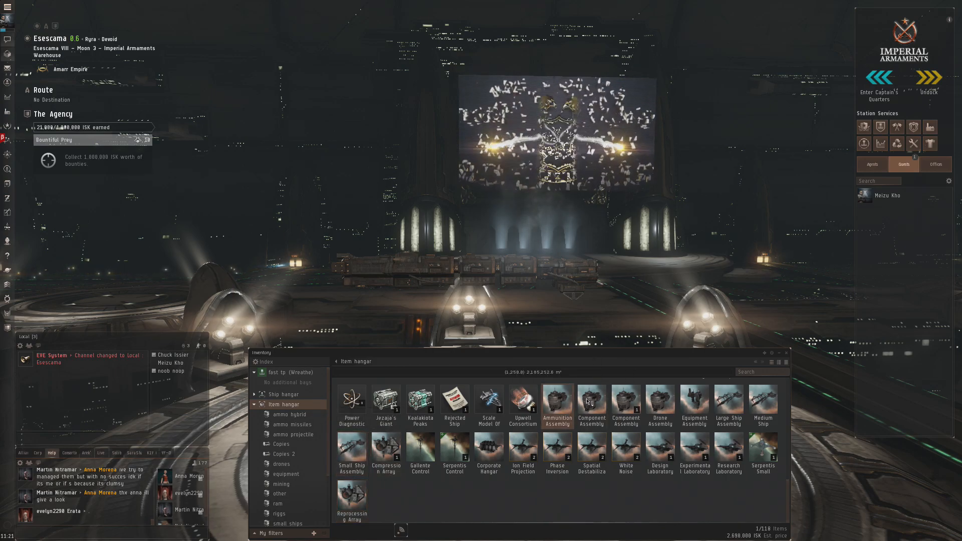
pyautogui.moveTo(592, 407)
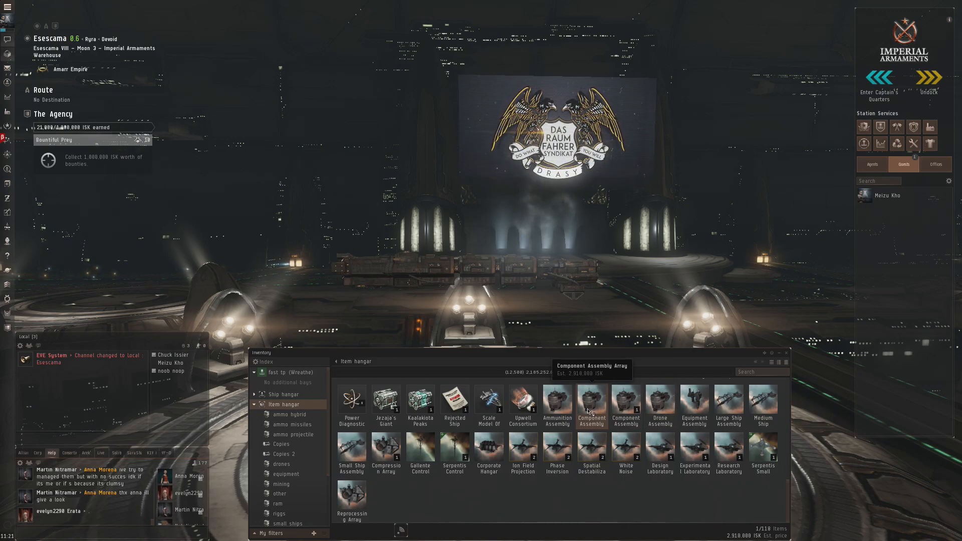
pyautogui.moveTo(625, 406)
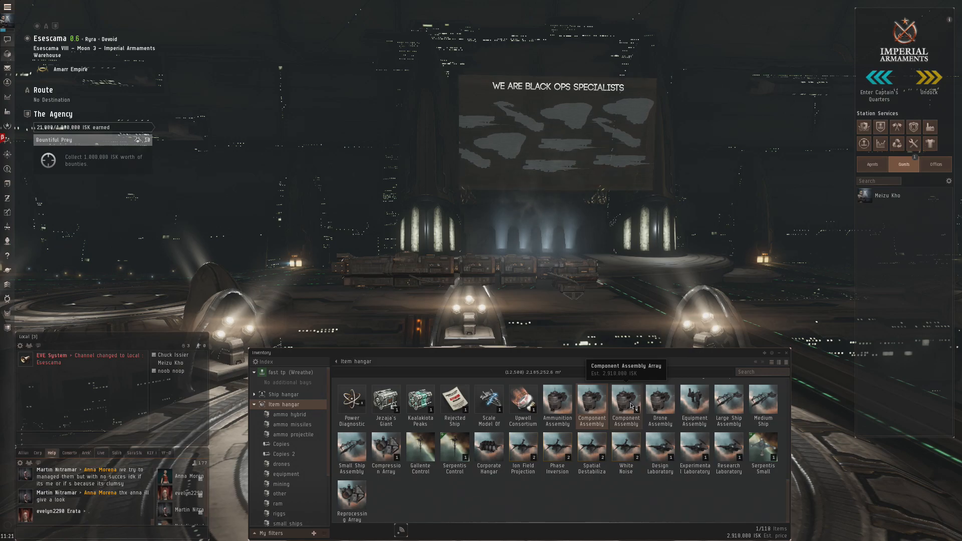
pyautogui.moveTo(454, 447)
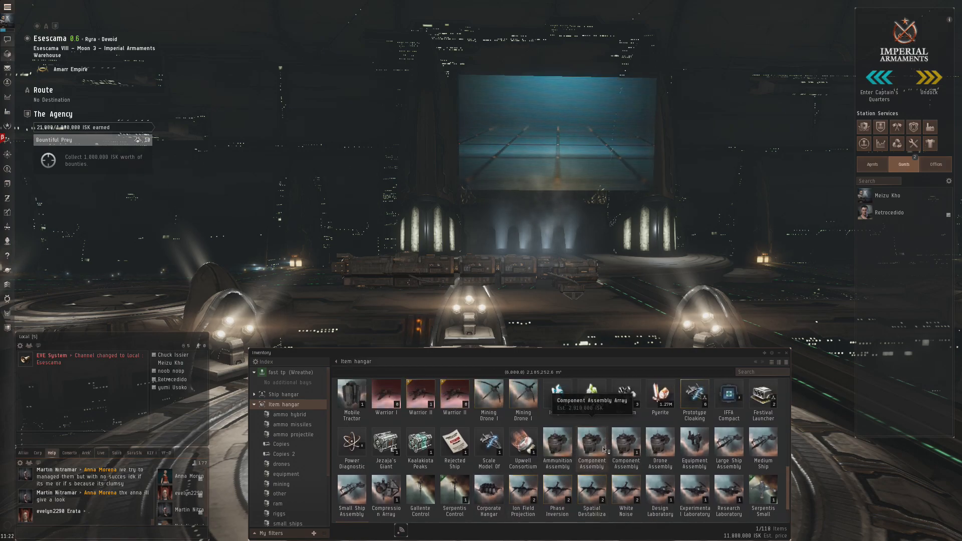
# Undock from the Esescama station and head for the stargates toward Dital.
pyautogui.scroll(-3)
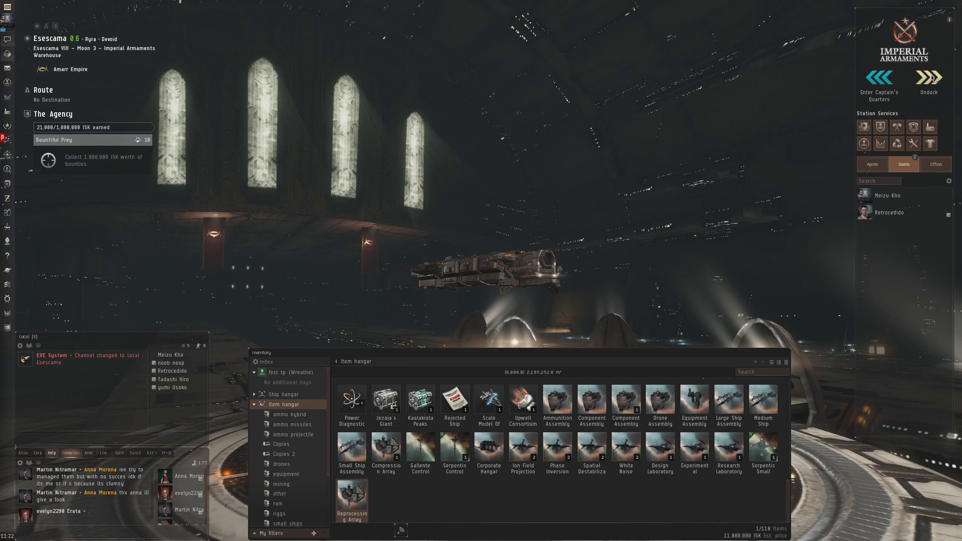
pyautogui.click(929, 83)
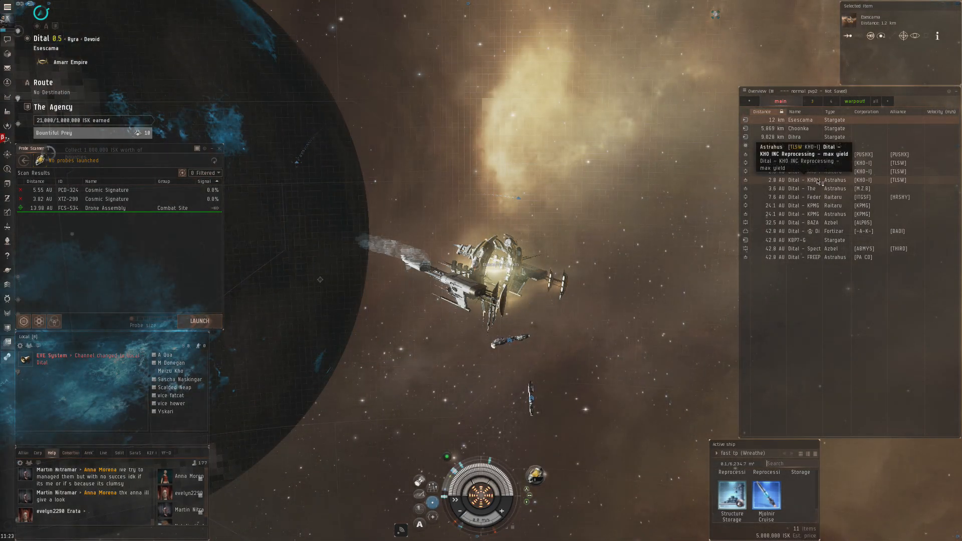
# Warp to the KHO INC Reprocessing Astrahus, 2.8 AU away, for docking.
pyautogui.click(799, 180)
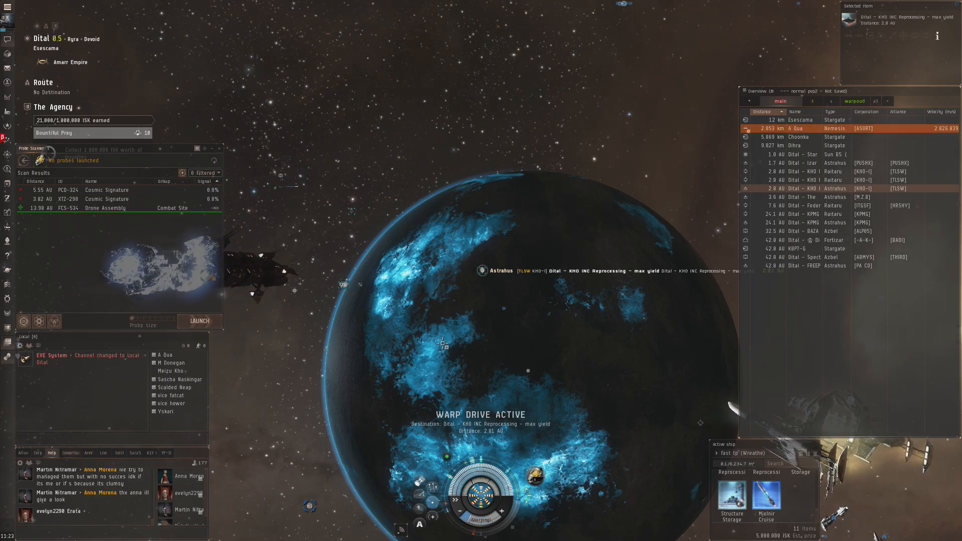
pyautogui.moveTo(766, 494)
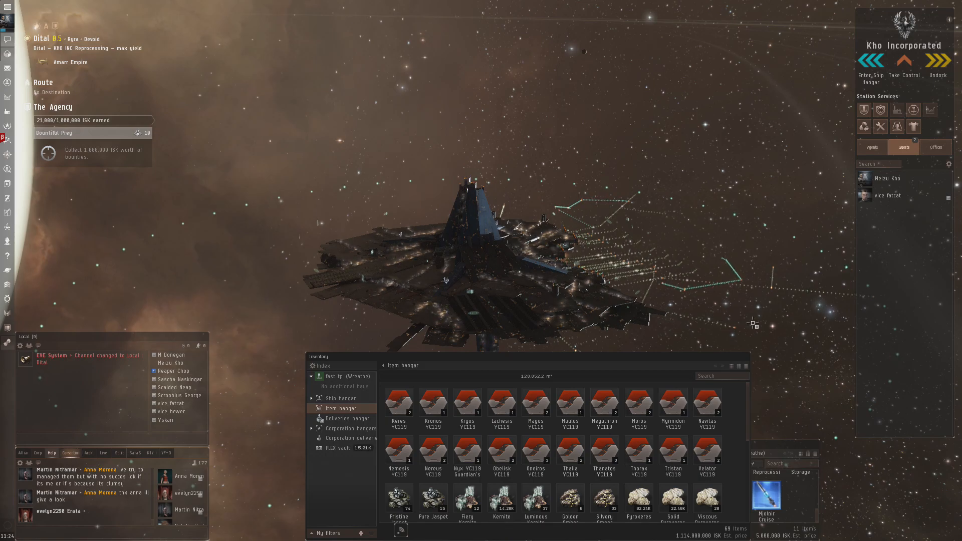
# Show the Mjolnir Cruise Missile Blueprint's info with its output, skills and mineral requirements.
pyautogui.scroll(-3)
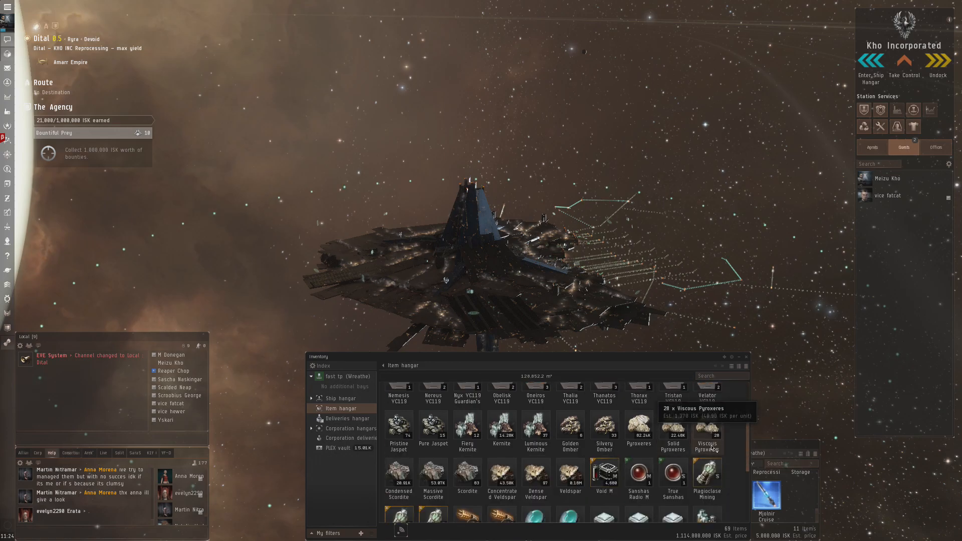
pyautogui.scroll(-3)
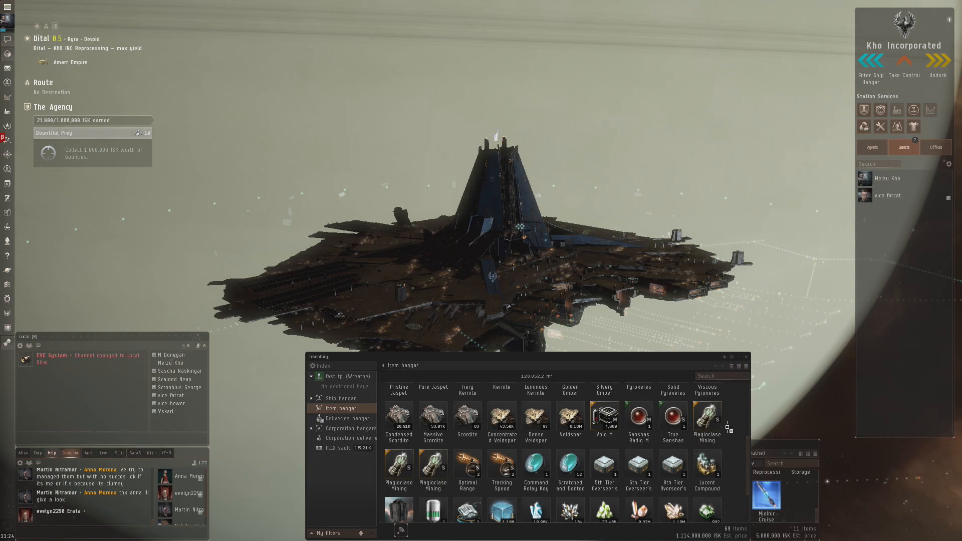
pyautogui.scroll(-3)
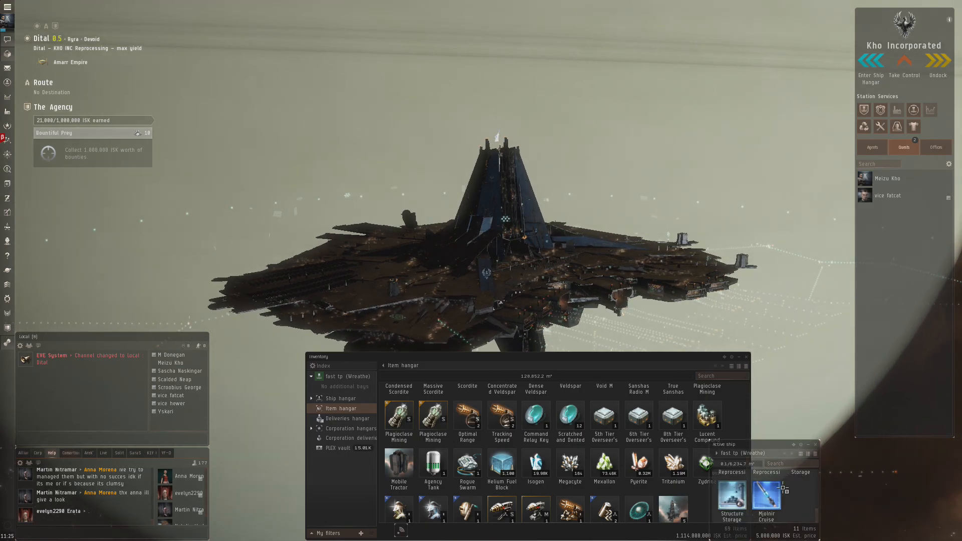
pyautogui.moveTo(766, 497)
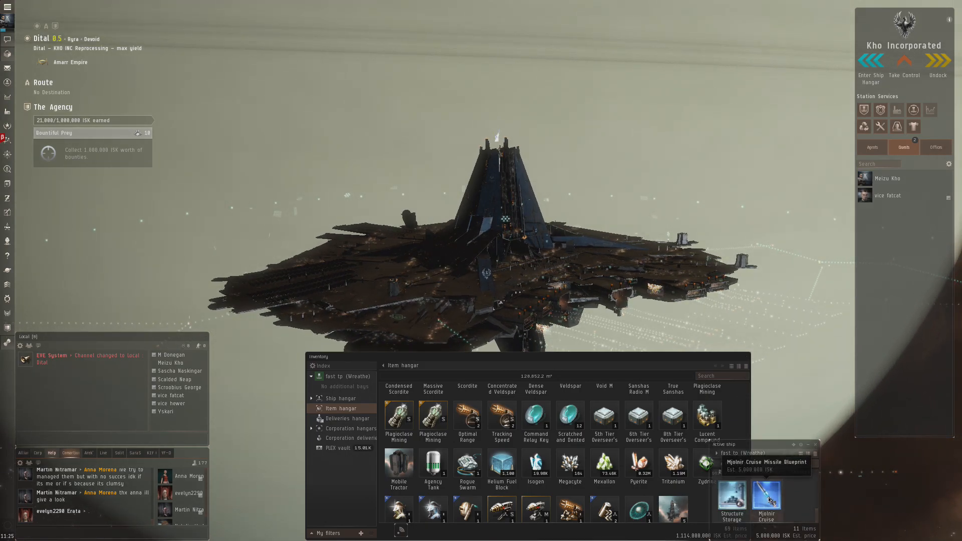
pyautogui.doubleClick(766, 497)
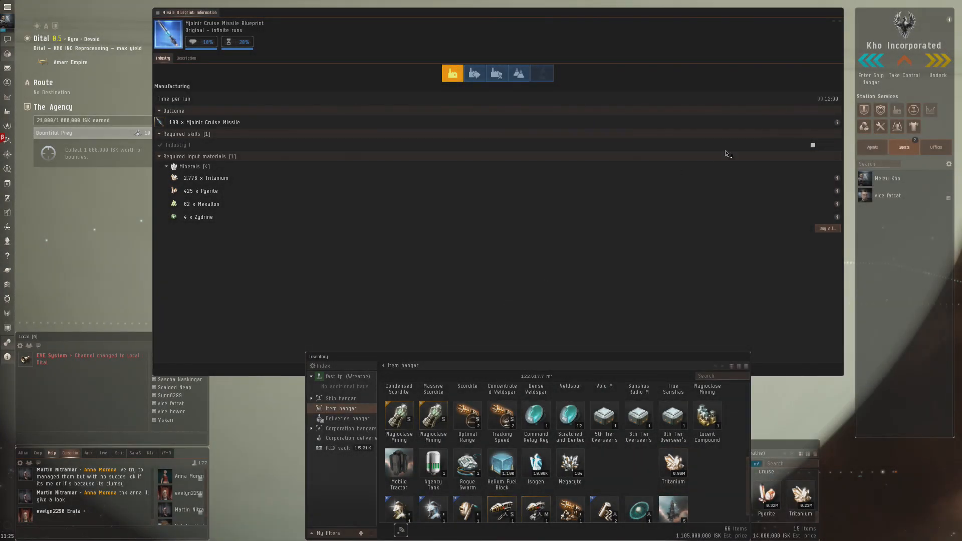
# Undock from the reprocessing structure and head to KHO INC Manufacturing in Dital.
pyautogui.click(837, 12)
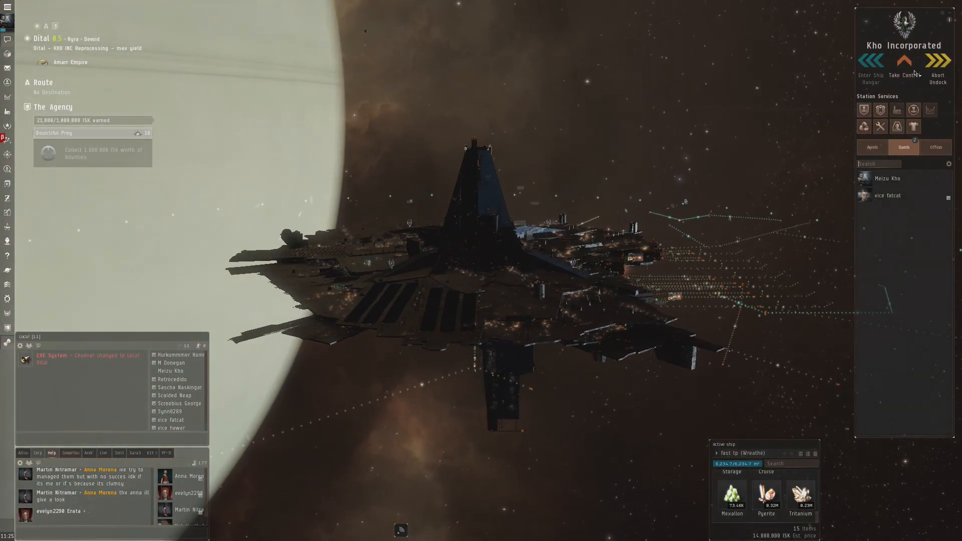
pyautogui.click(939, 61)
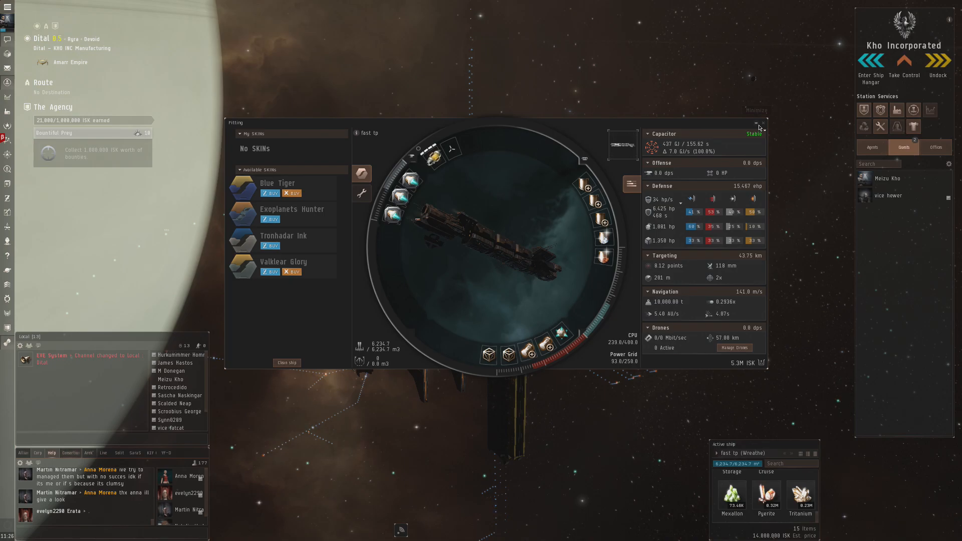
# Close the fitting view and bring up the inventory inside the KHO INC Manufacturing Raitaru.
pyautogui.click(761, 122)
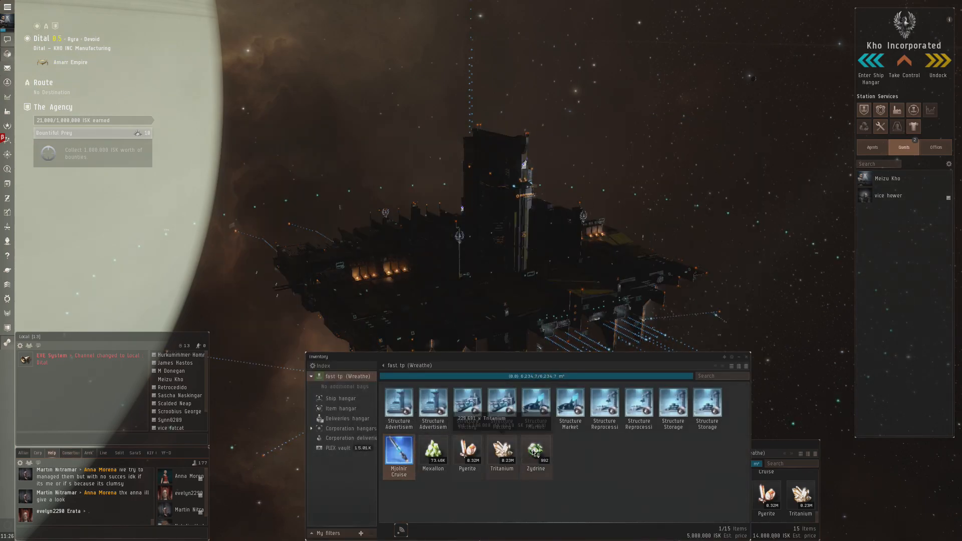
pyautogui.click(340, 408)
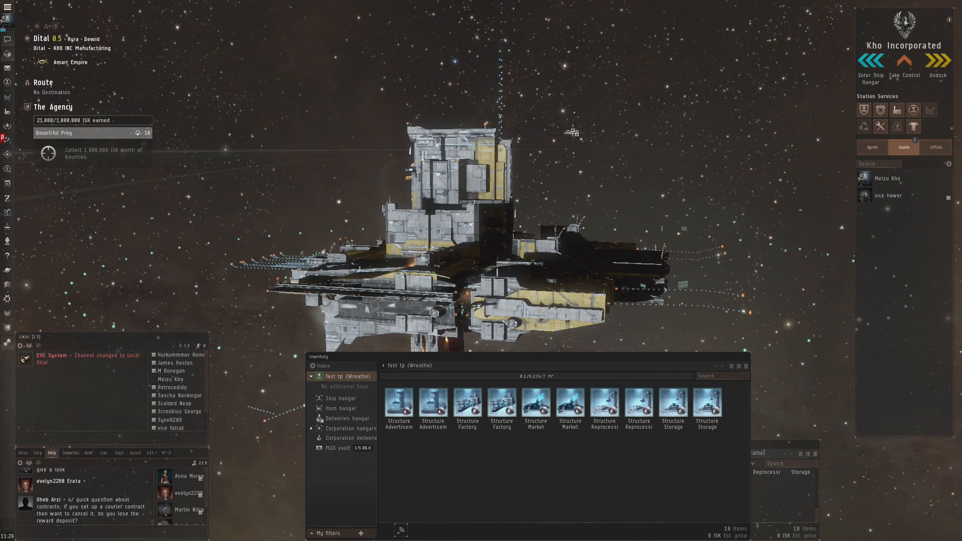
pyautogui.click(70, 453)
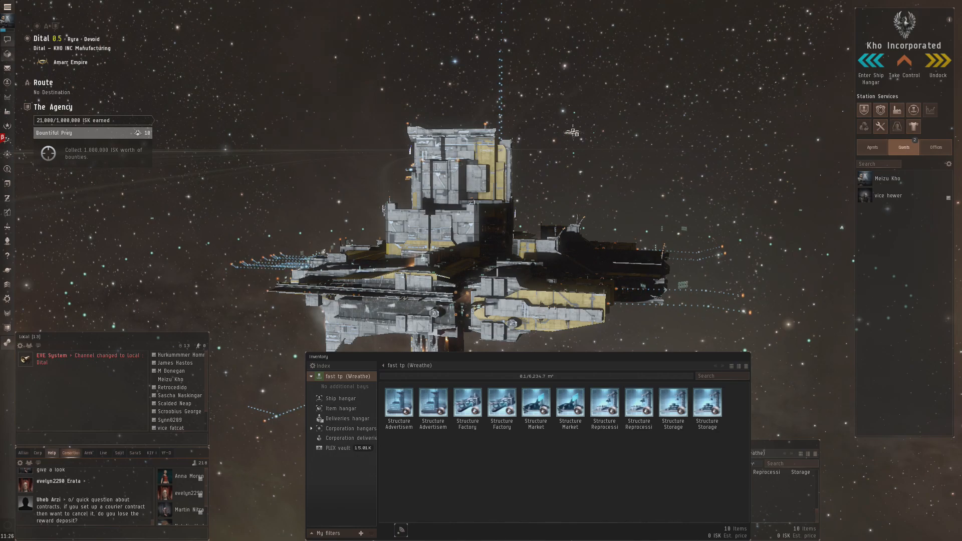
pyautogui.moveTo(558, 173)
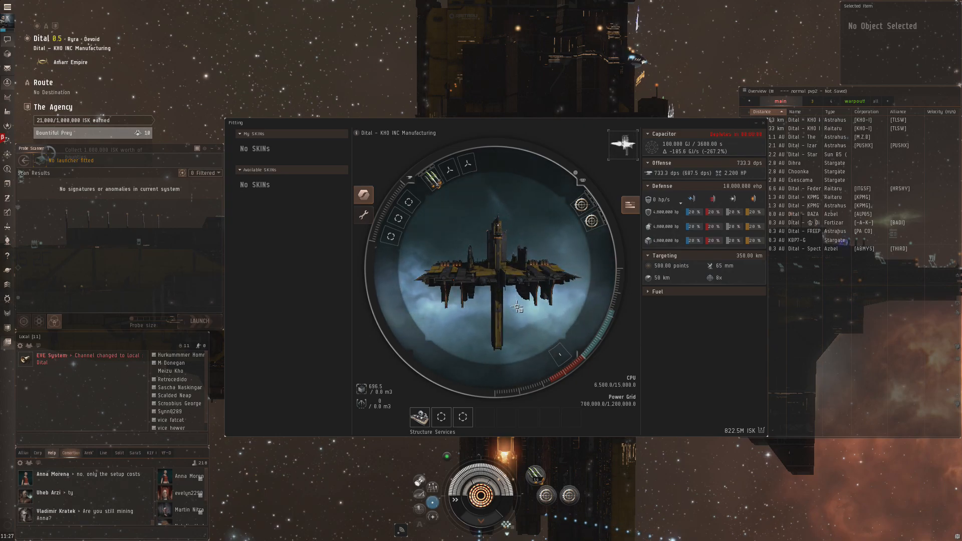
pyautogui.moveTo(418, 417)
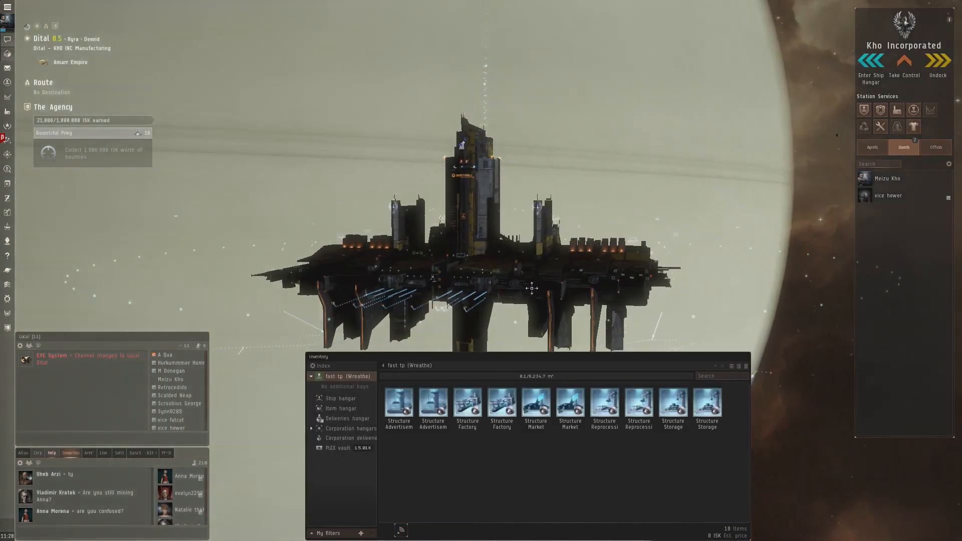
# Show the item hangar and load the Mjolnir Cruise Missile Blueprint into the industry window.
pyautogui.click(341, 408)
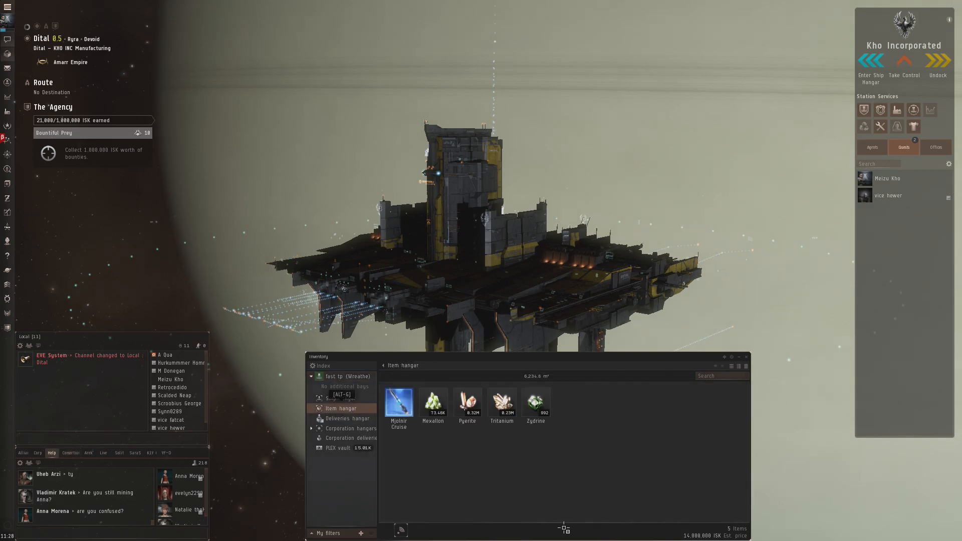
pyautogui.click(398, 403)
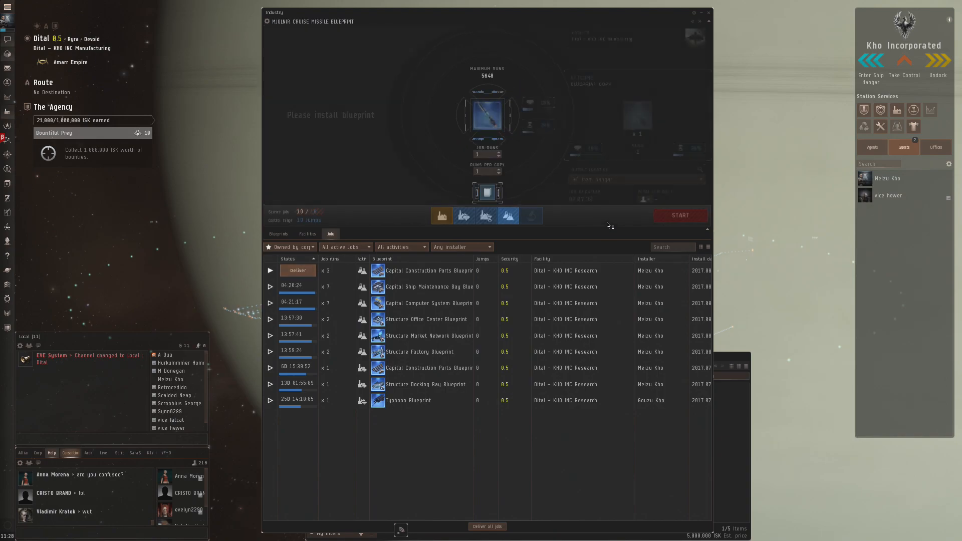
# Set the blueprint's job activity to manufacturing, 50 runs for 5000 Mjolnir cruise missiles.
pyautogui.click(488, 115)
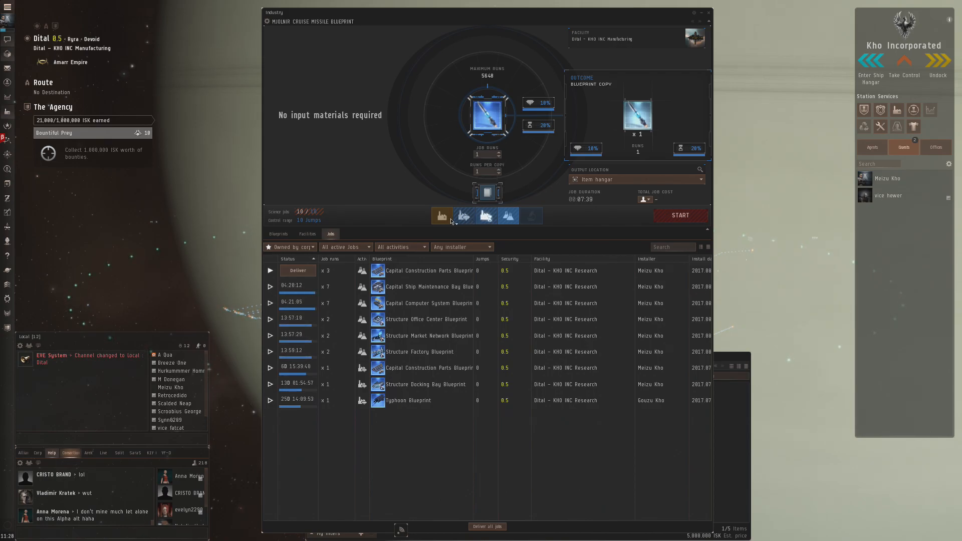
pyautogui.click(443, 215)
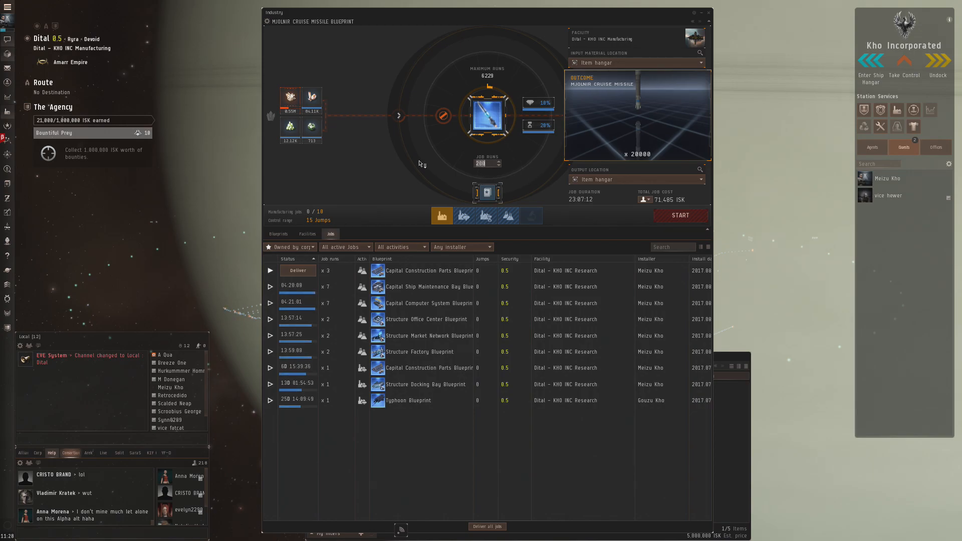
pyautogui.moveTo(531, 186)
pyautogui.write('50')
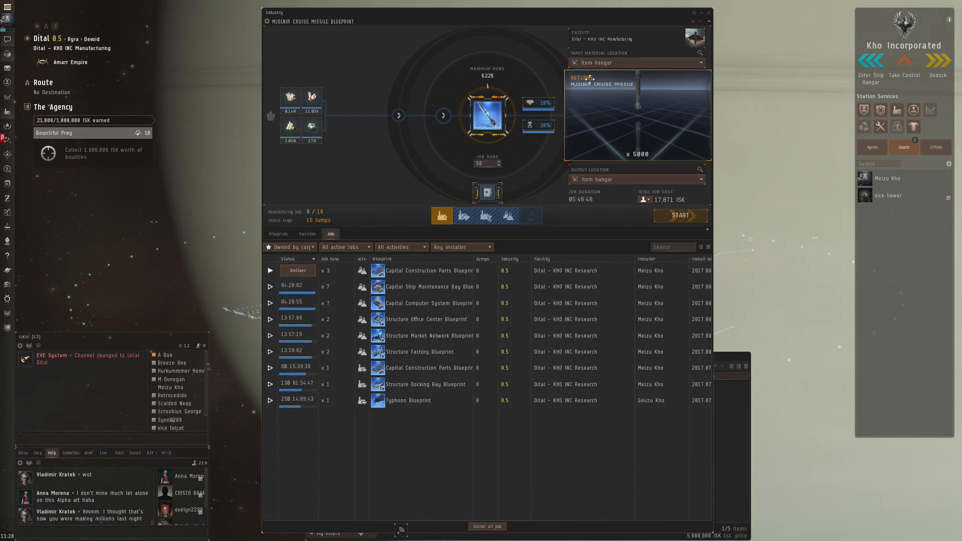
pyautogui.moveTo(290, 99)
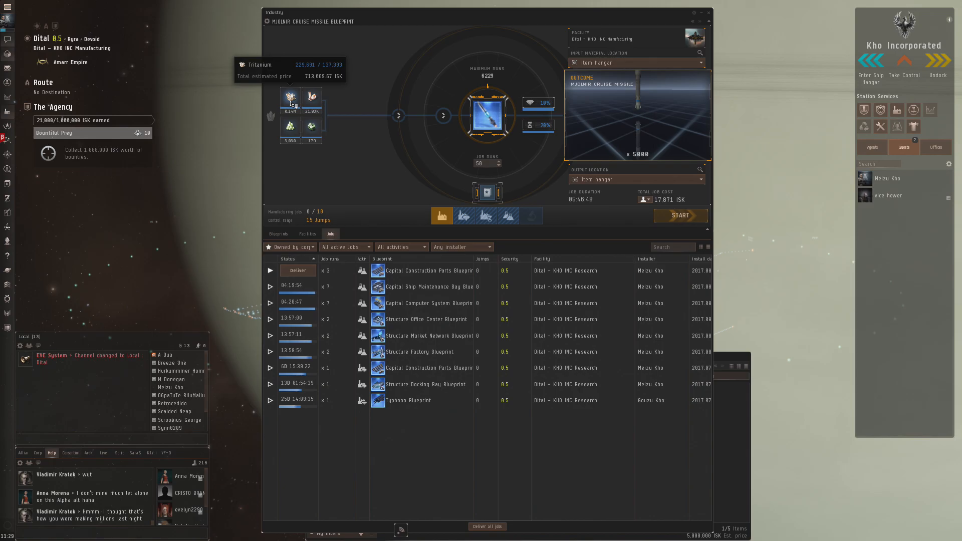
pyautogui.moveTo(311, 98)
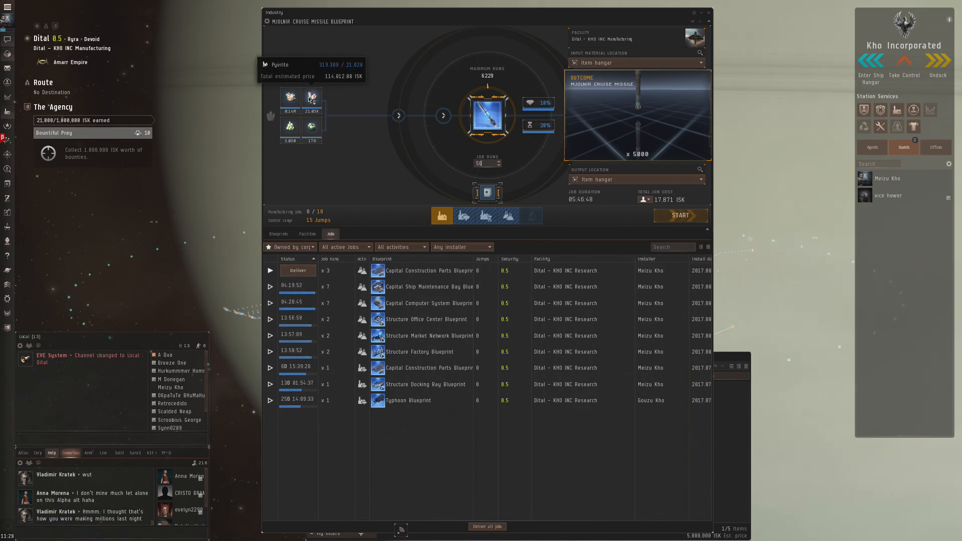
pyautogui.moveTo(312, 127)
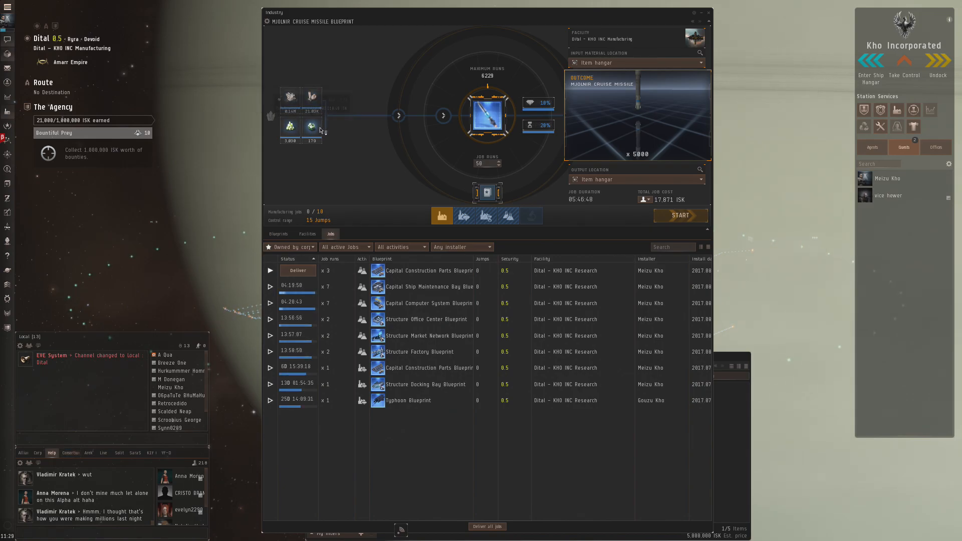
pyautogui.moveTo(310, 129)
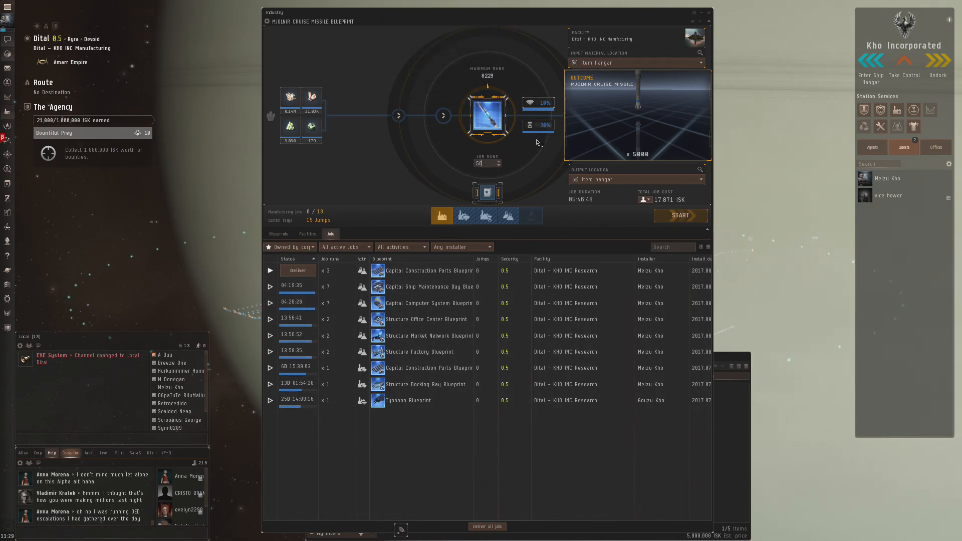
pyautogui.moveTo(537, 126)
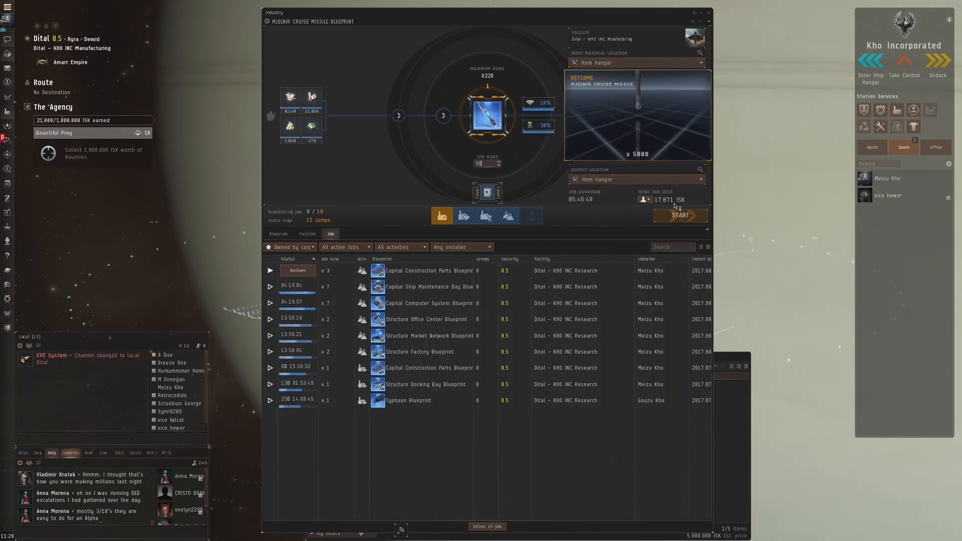
pyautogui.moveTo(668, 200)
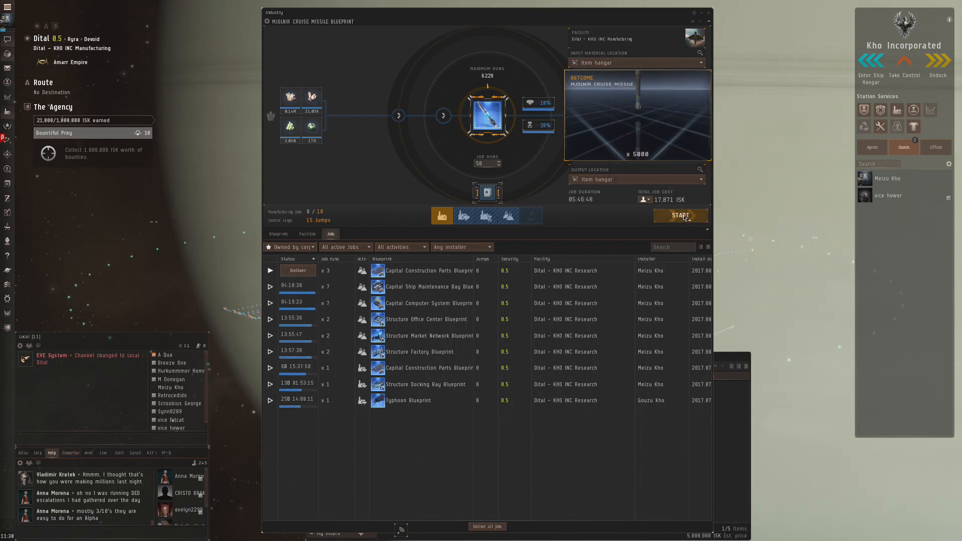
# Start the 50-run job, confirm it under 'Owned by me', then list corporation jobs again.
pyautogui.click(680, 215)
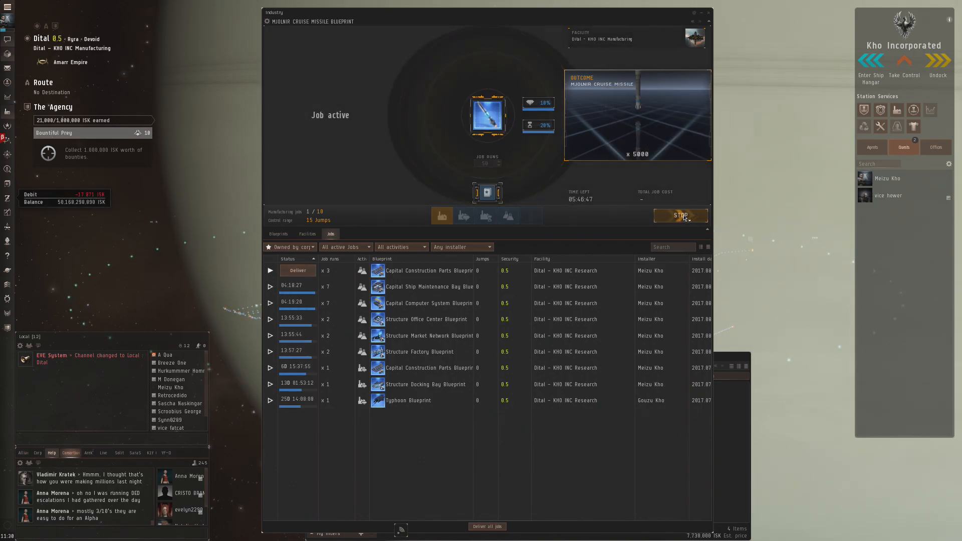
pyautogui.click(289, 247)
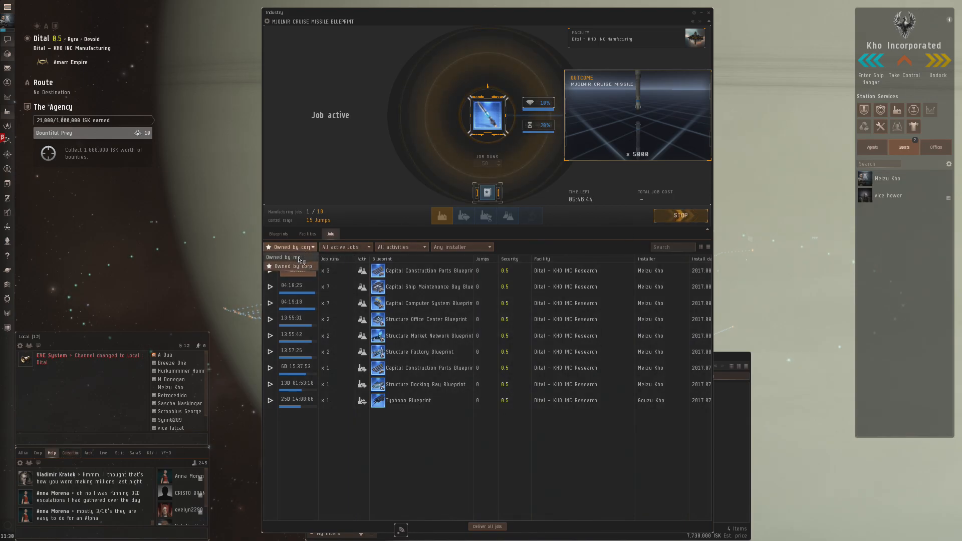
pyautogui.click(289, 247)
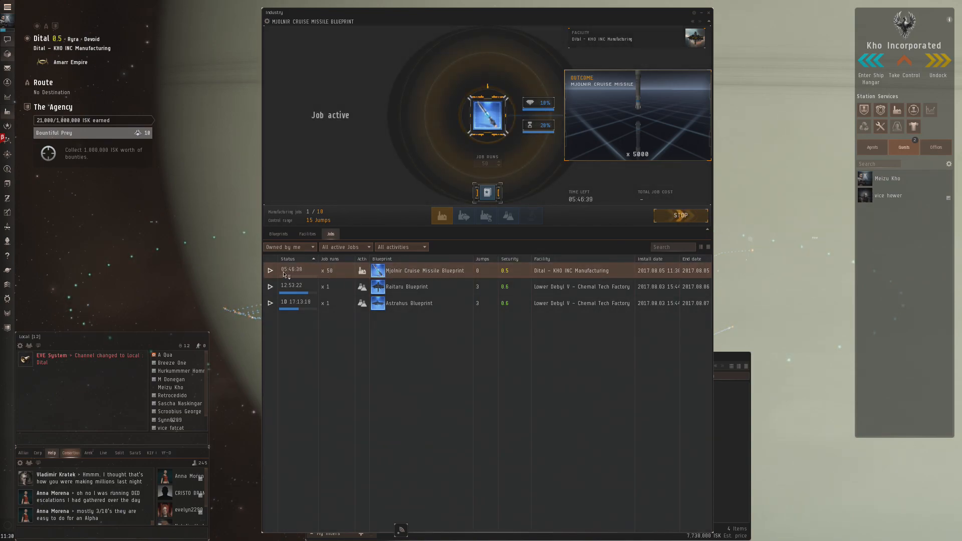
pyautogui.moveTo(651, 76)
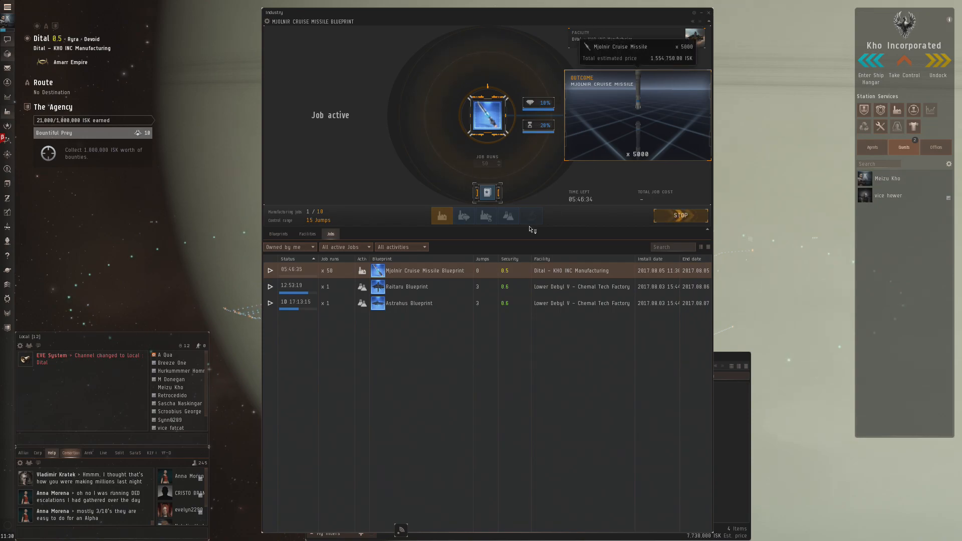
pyautogui.click(289, 247)
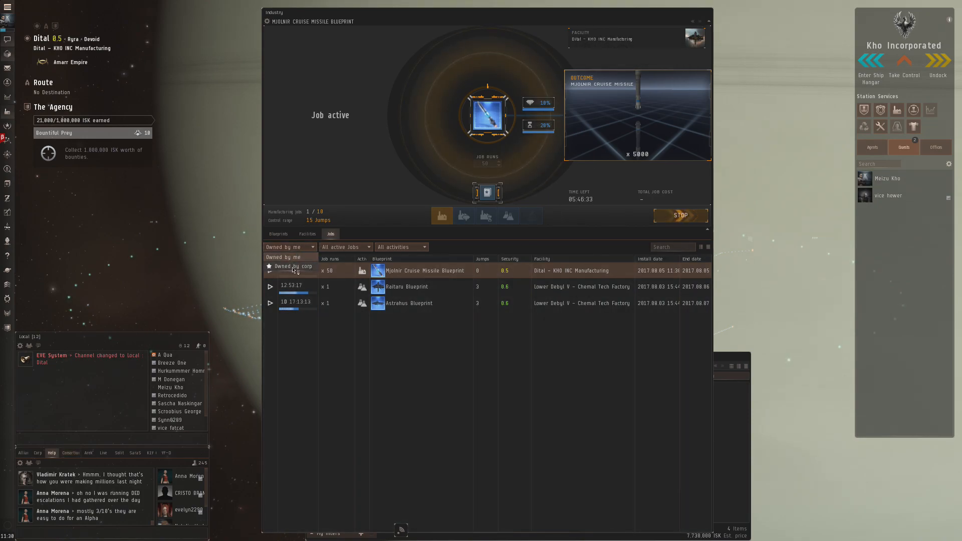
pyautogui.click(292, 266)
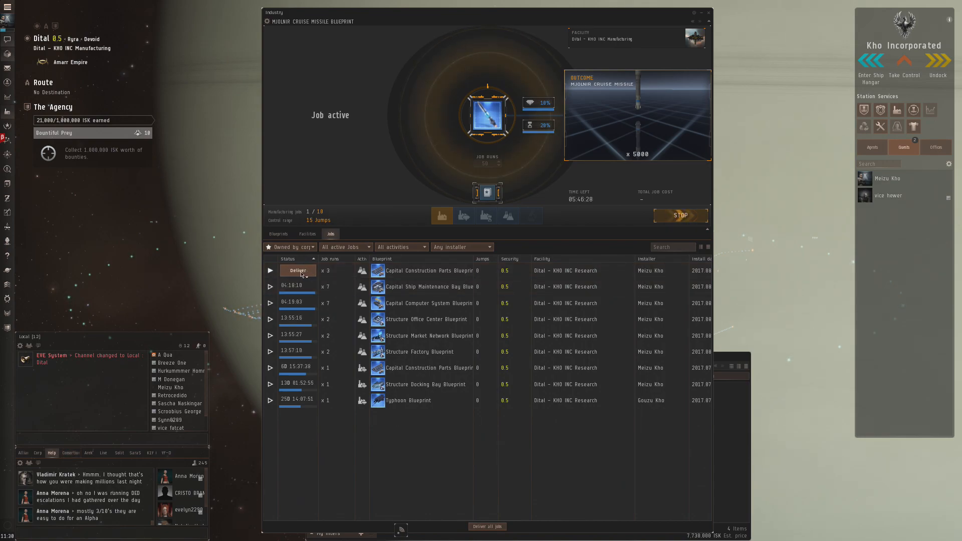
# Deliver the completed Capital Construction Parts job and close the Industry window.
pyautogui.click(297, 270)
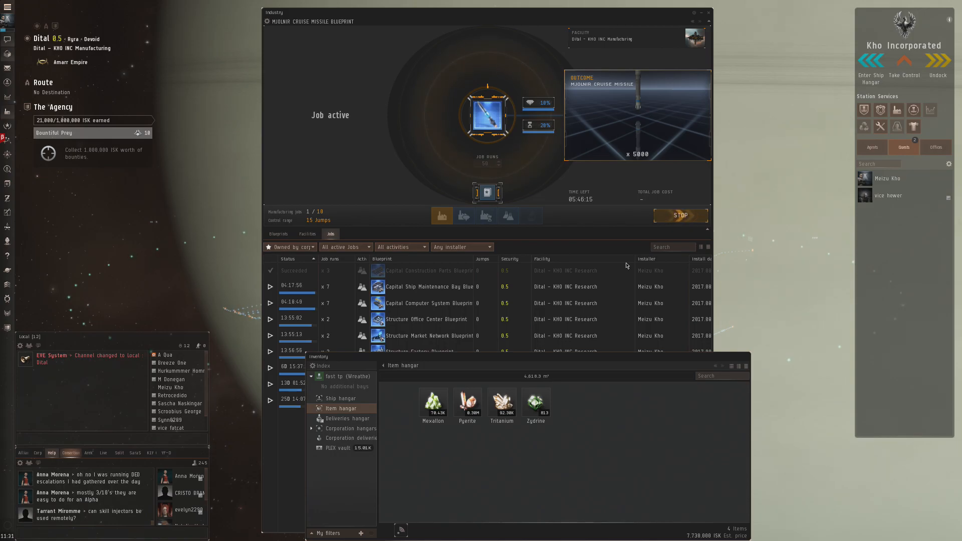
pyautogui.moveTo(499, 56)
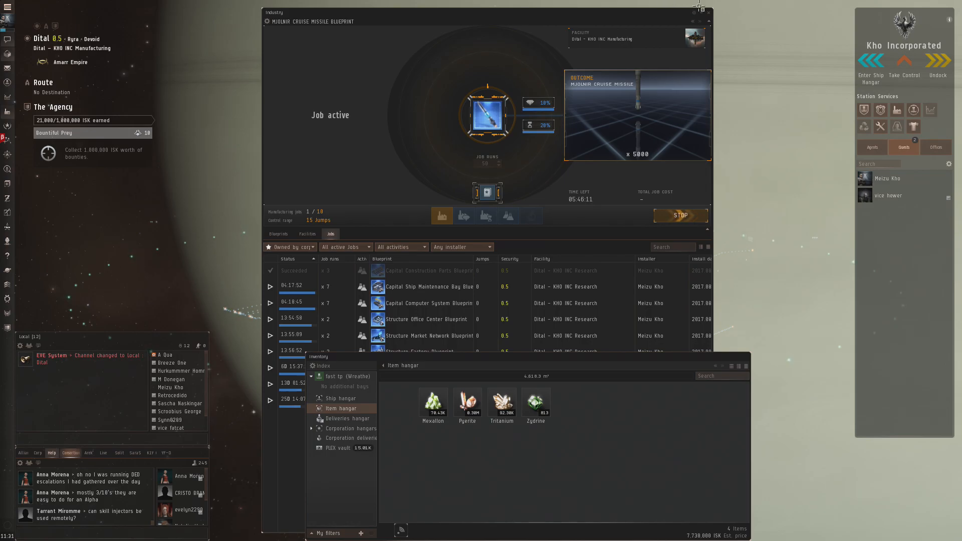
pyautogui.click(708, 12)
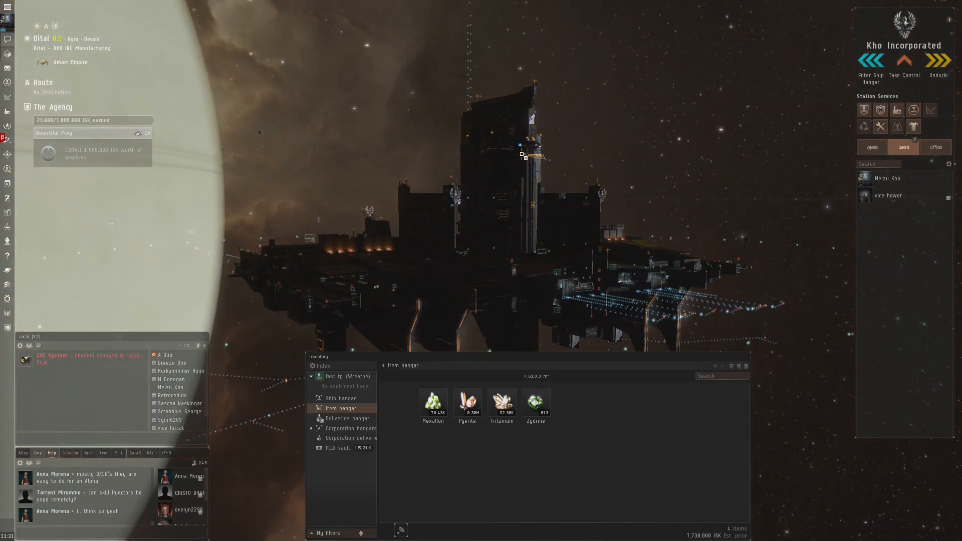
# Close the inventory, leaving only the structure view and station services.
pyautogui.click(70, 453)
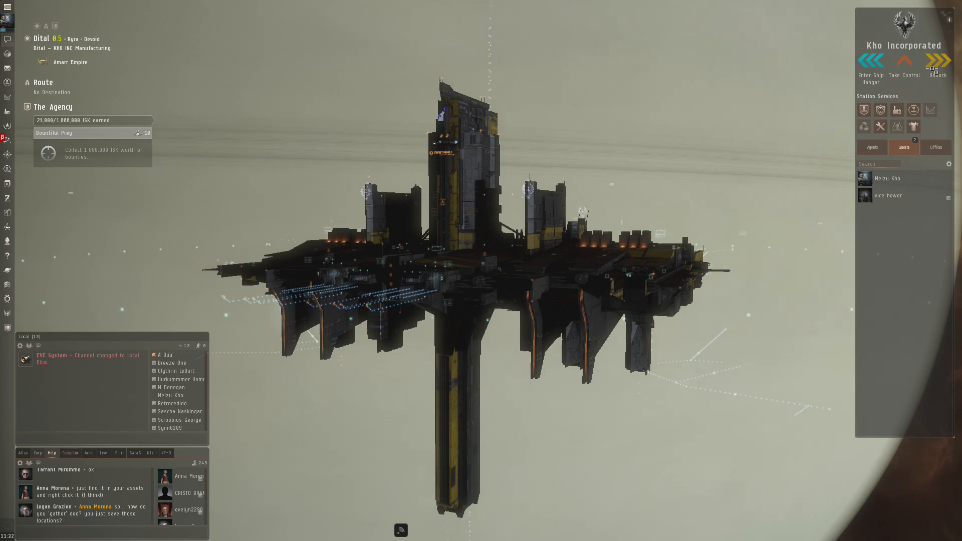
# Undock from the Raitaru and bring up the Dital KHO INC Manufacturing structure's fitting window.
pyautogui.click(936, 63)
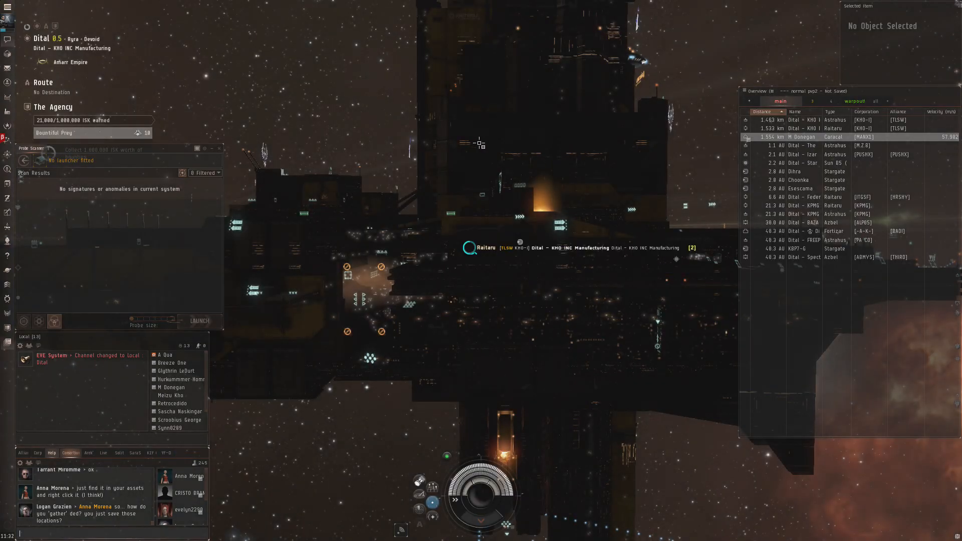
pyautogui.moveTo(7, 83)
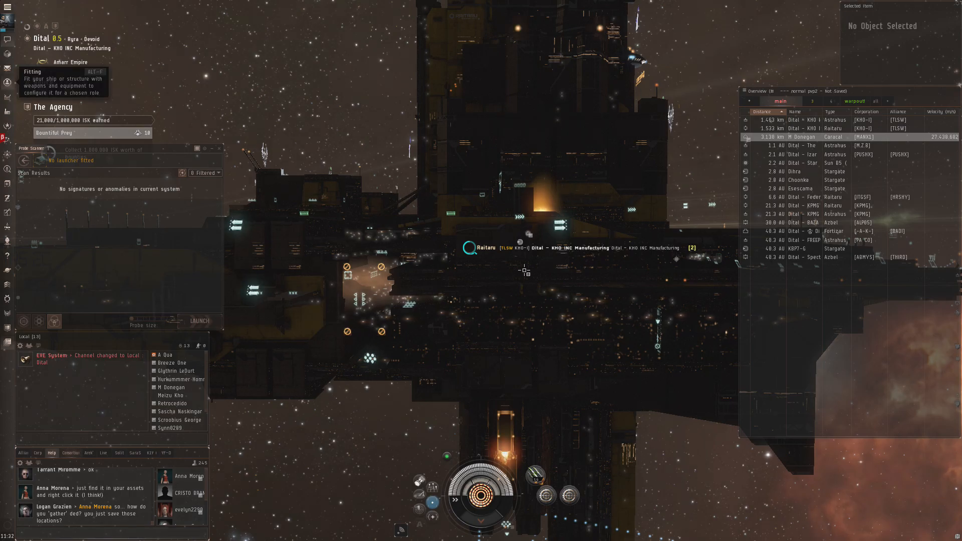
pyautogui.click(8, 87)
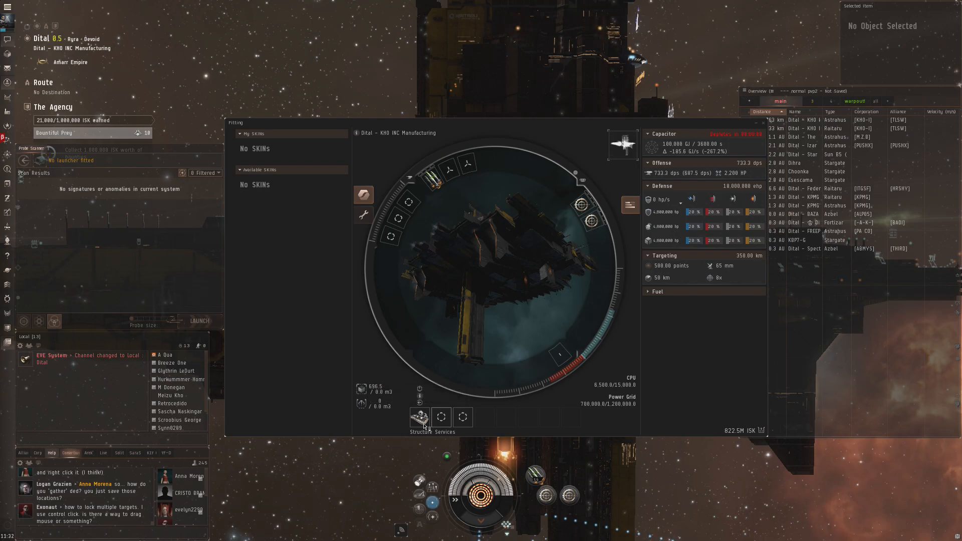
pyautogui.moveTo(409, 203)
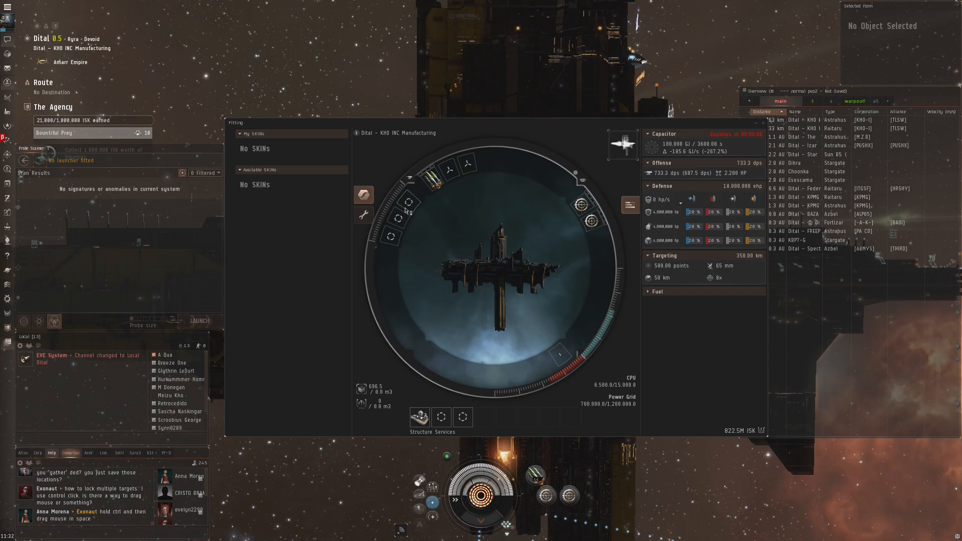
pyautogui.moveTo(398, 219)
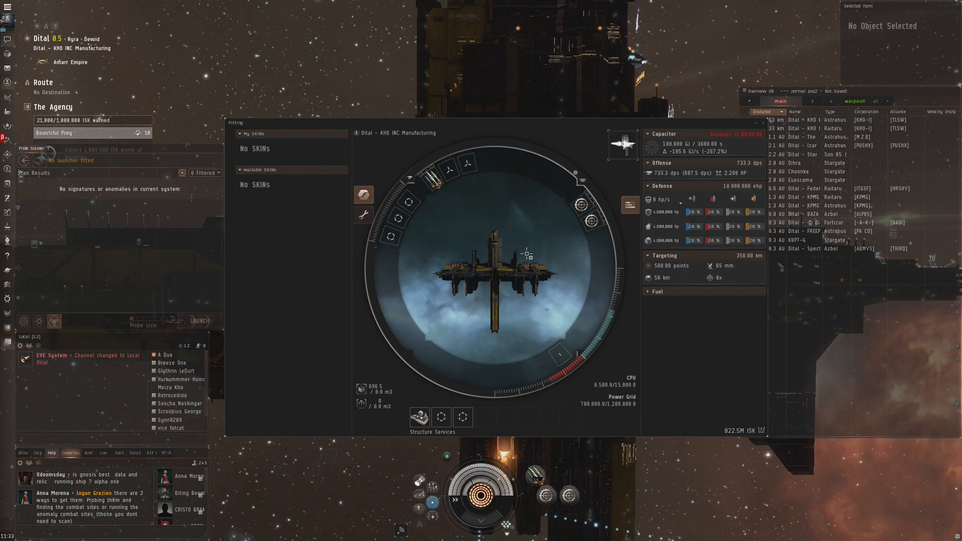
pyautogui.moveTo(401, 196)
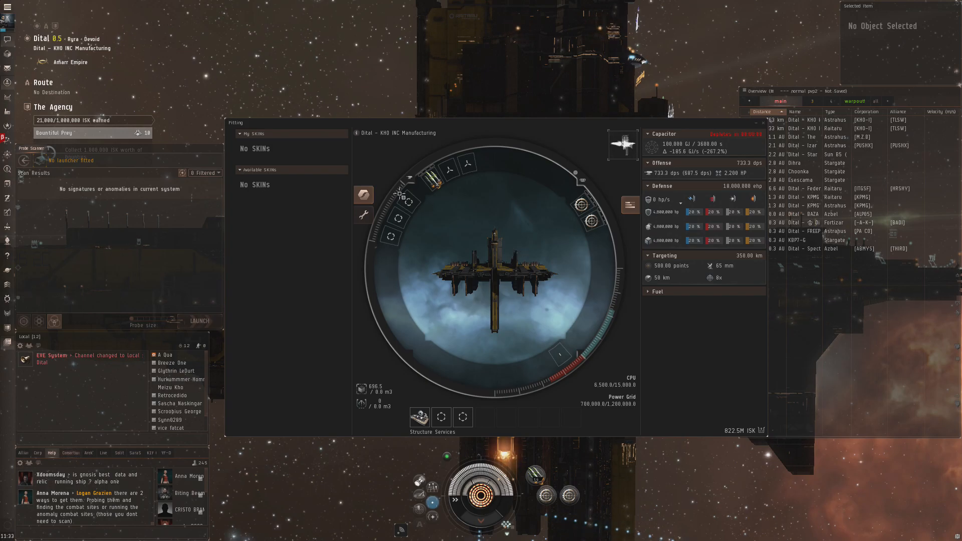